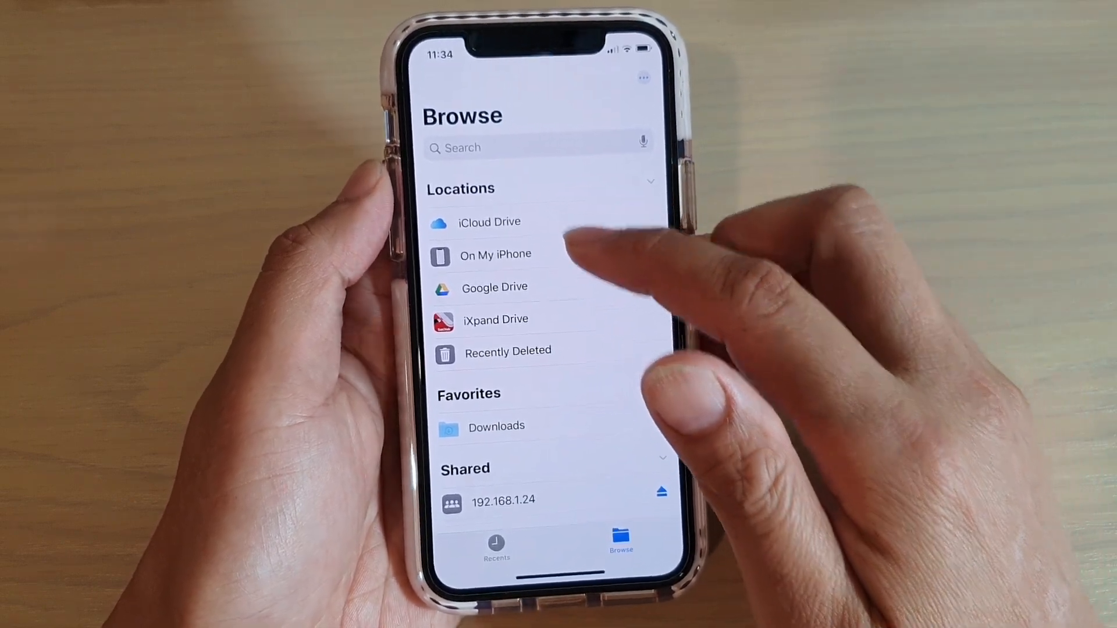
# Open On My iPhone under Locations to list folders like Test 2 and Downloads
pyautogui.click(495, 254)
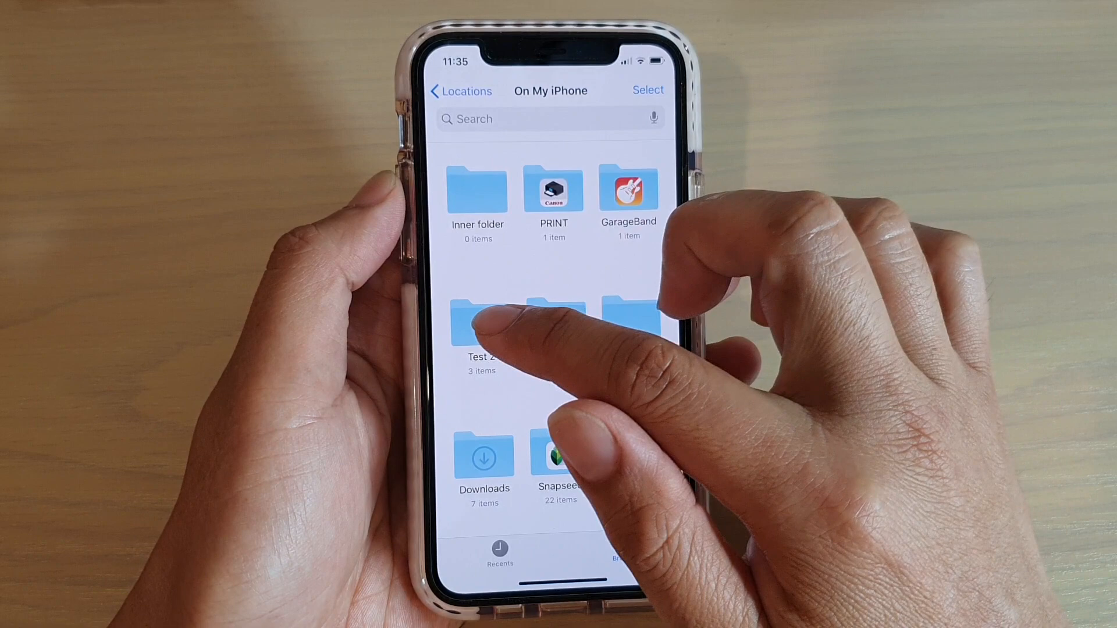
# Tag the Test 2 folder with a new blue tag named 'Test'
pyautogui.click(480, 329)
pyautogui.write('Test')
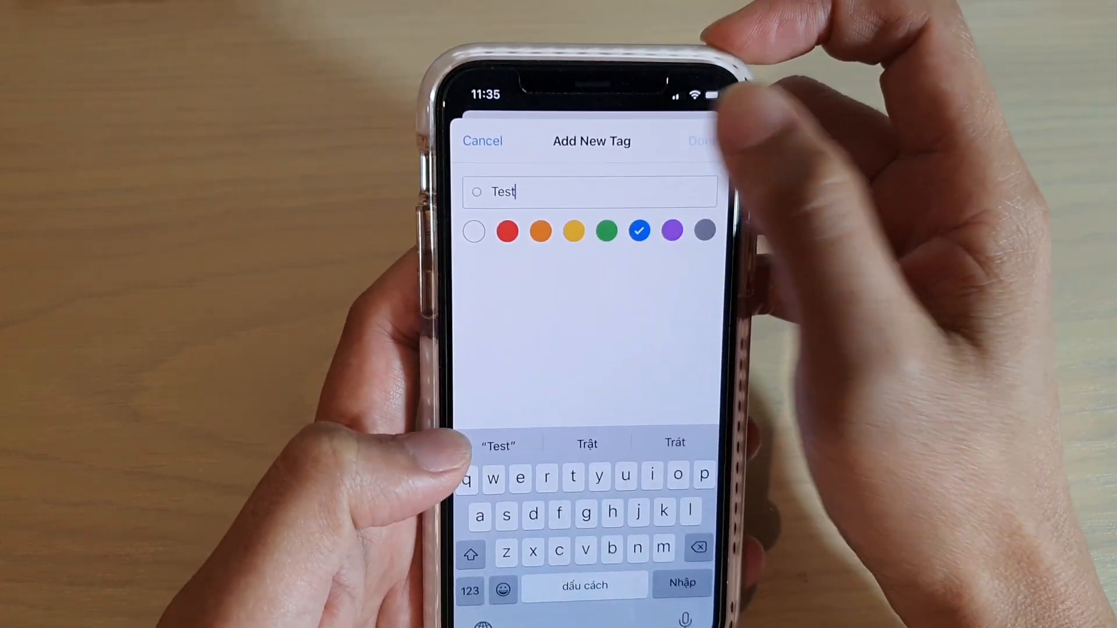
pyautogui.click(702, 141)
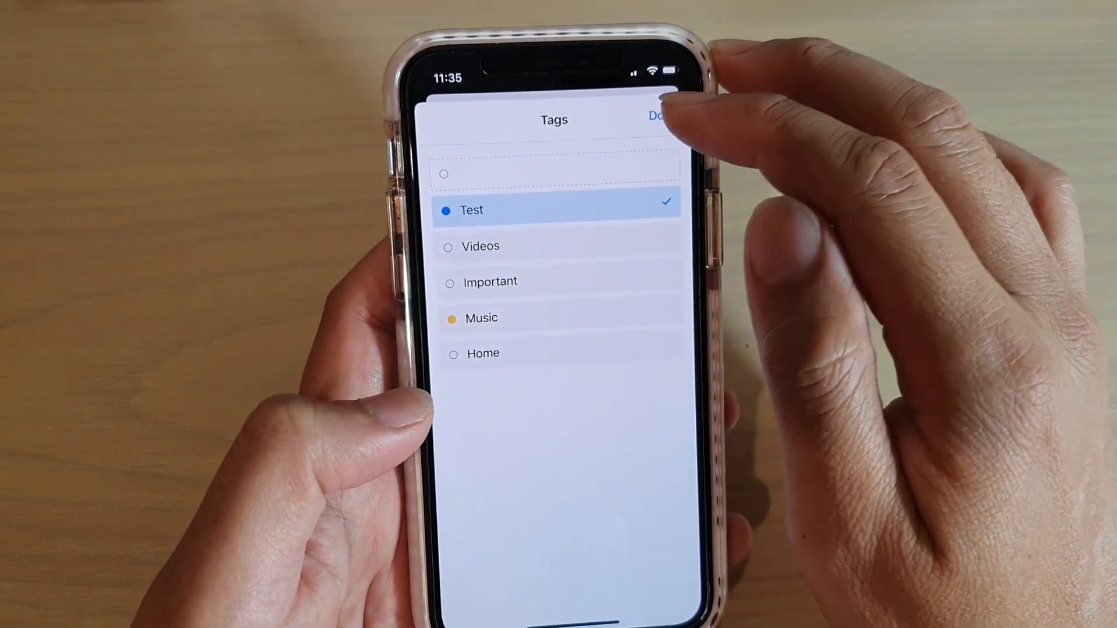
# Close the Tags sheet with the blue Test tag applied to Test 2
pyautogui.click(655, 116)
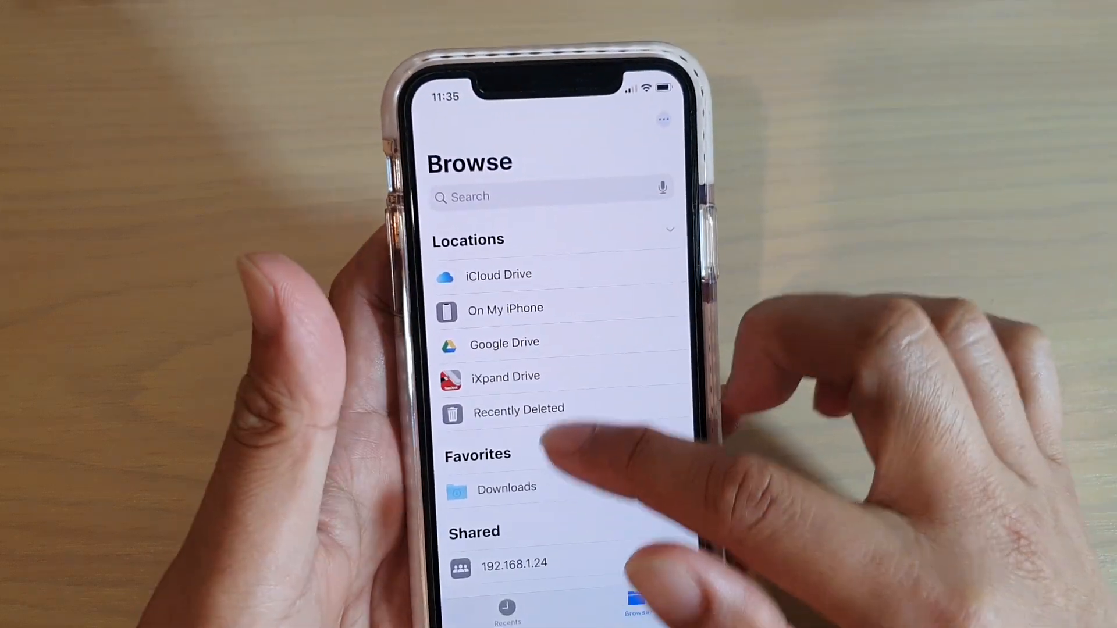
pyautogui.scroll(-3)
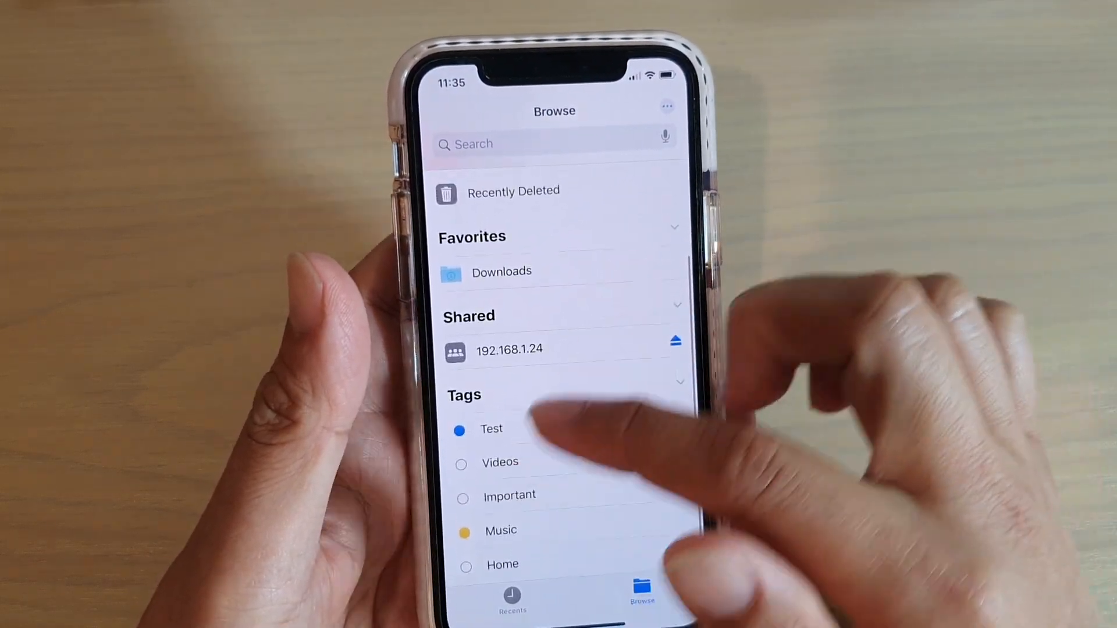
pyautogui.click(491, 430)
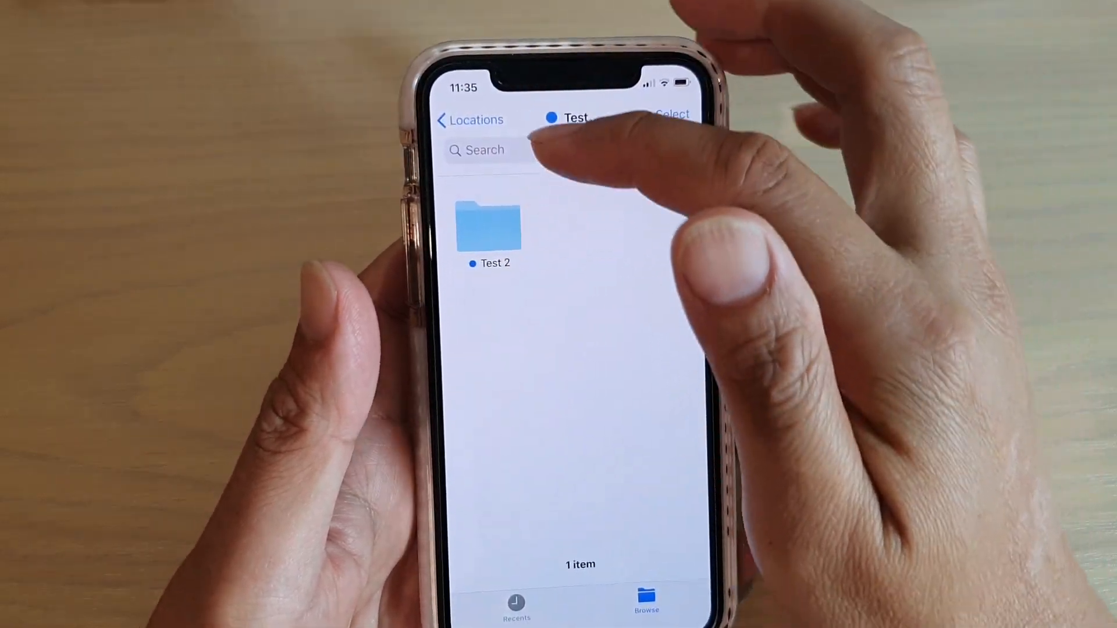
pyautogui.click(470, 119)
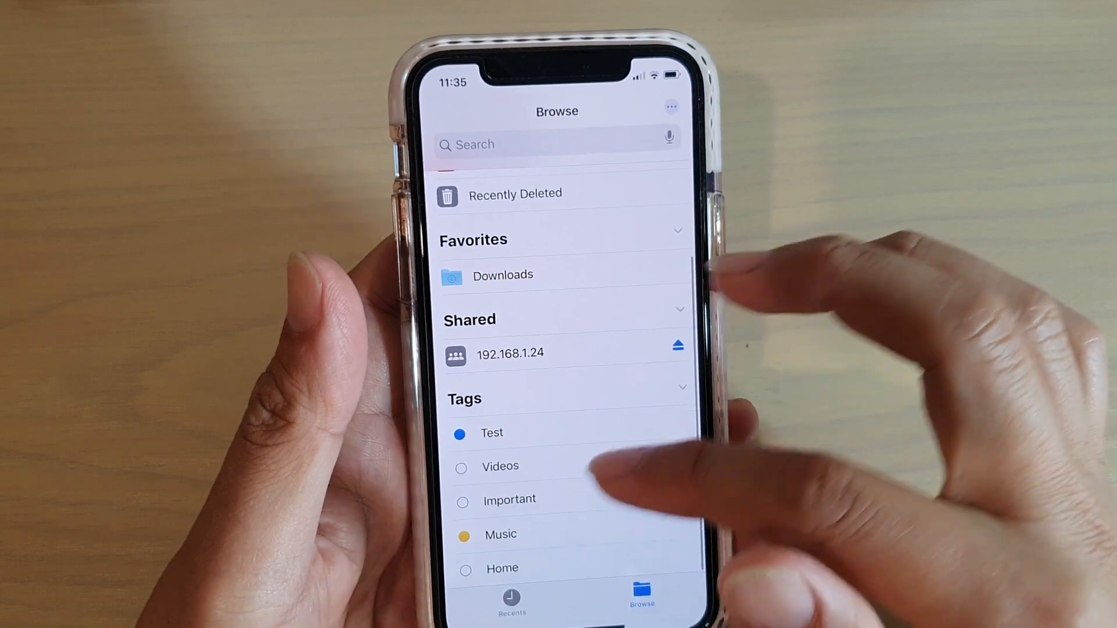